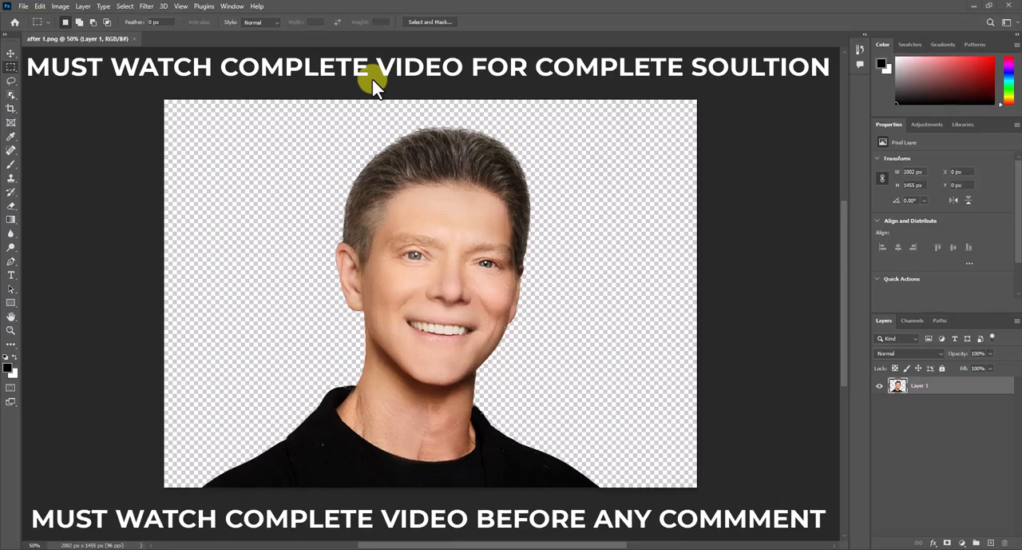
Step: Open Help > Sign In and focus the email field of the Adobe sign-in dialog
left_click(146, 5)
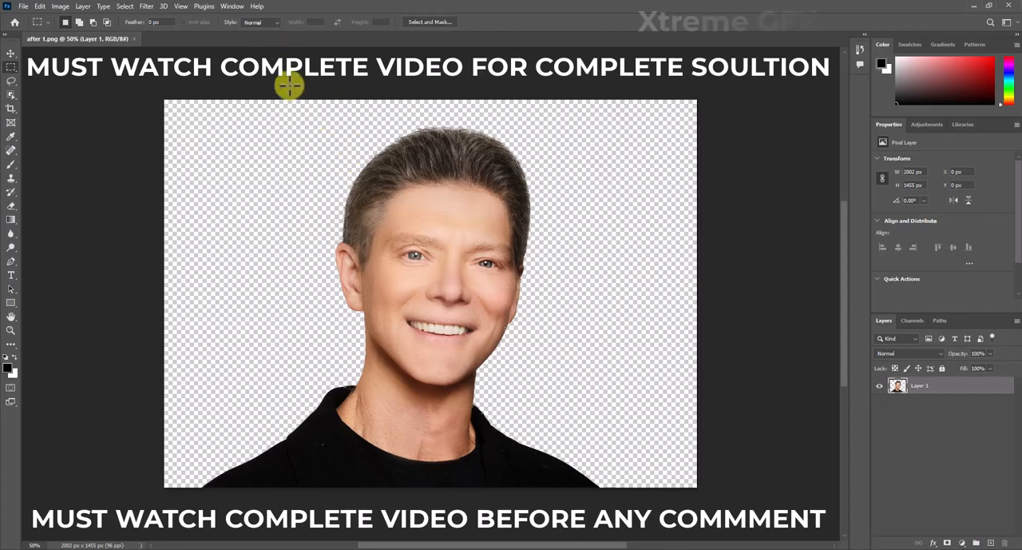
left_click(257, 6)
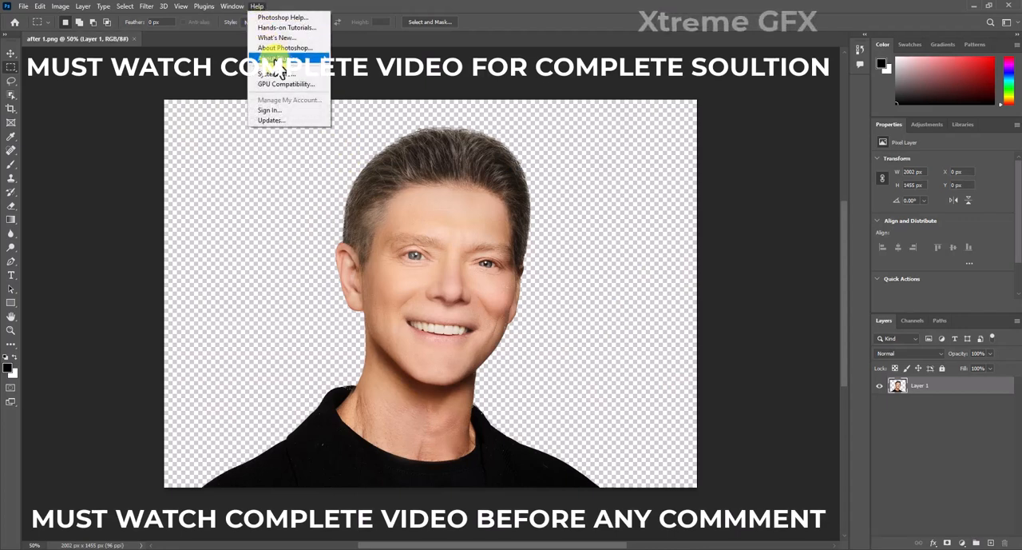
mouse_move(280, 111)
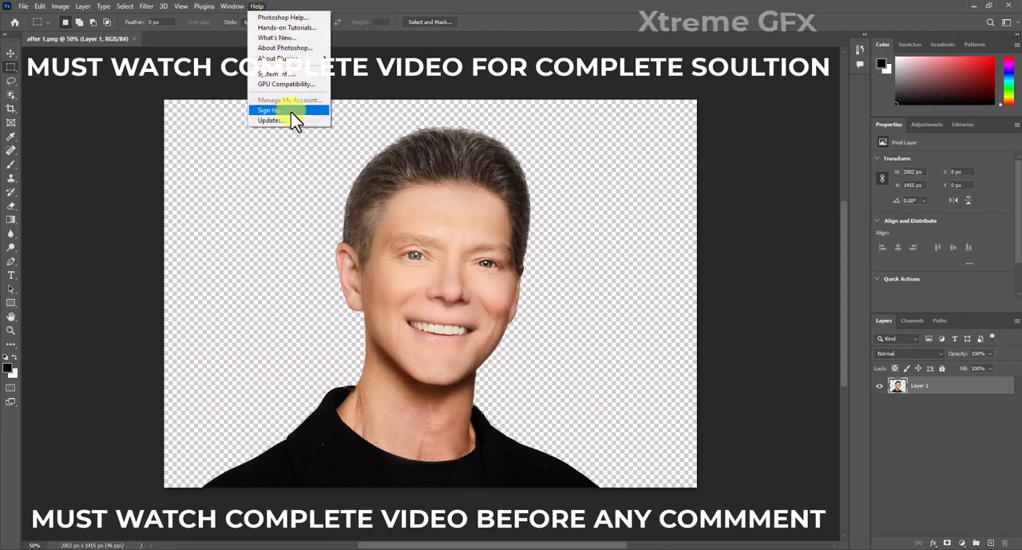
left_click(270, 109)
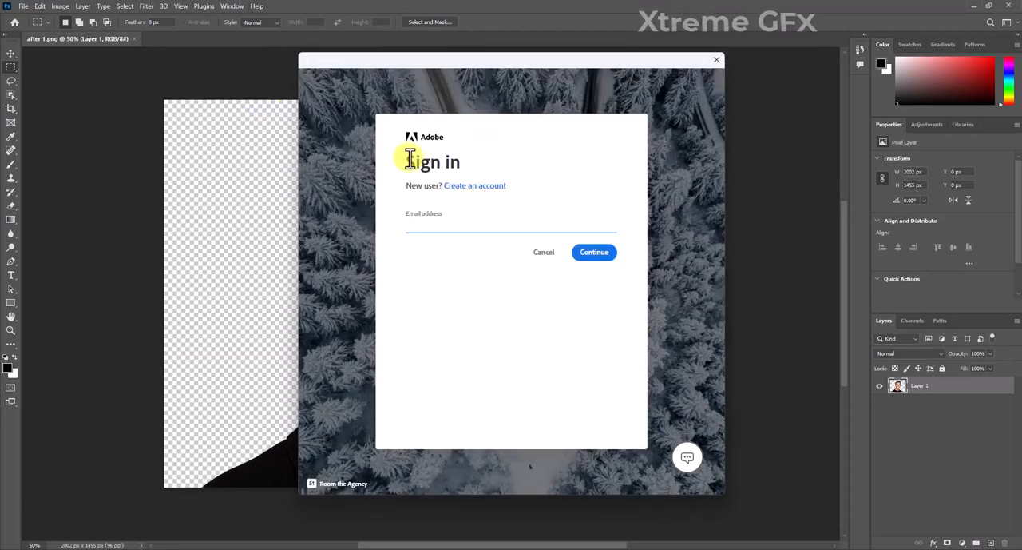
mouse_move(432, 152)
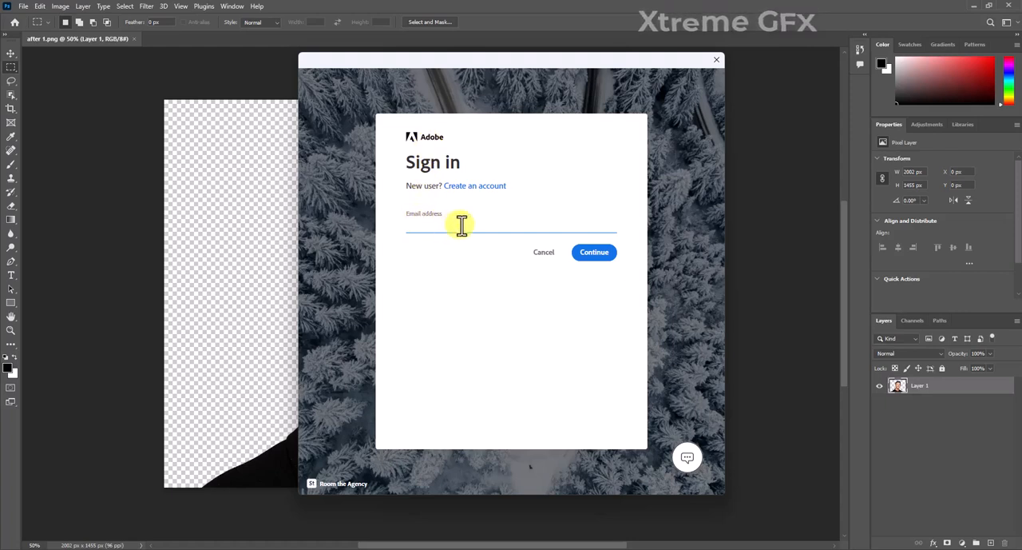
left_click(461, 225)
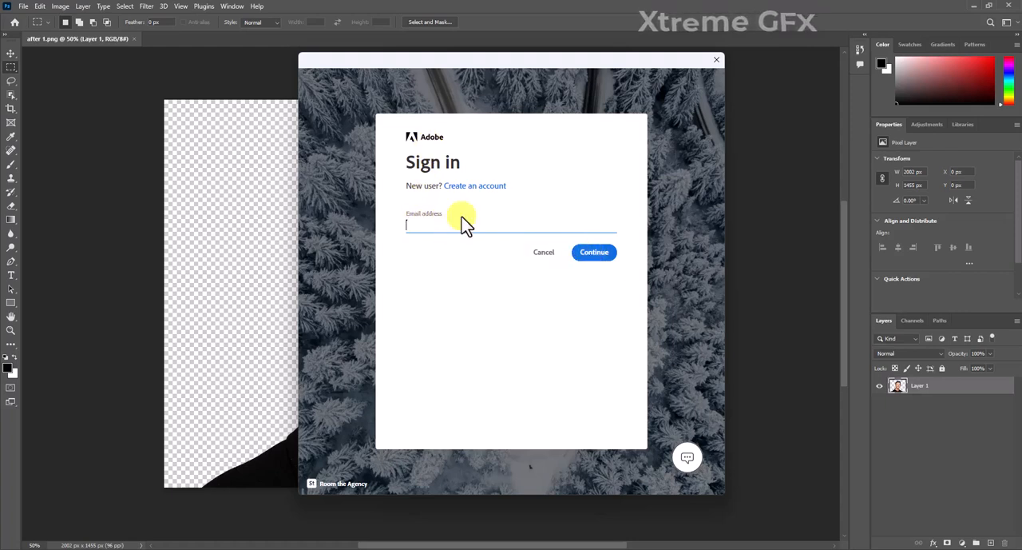
mouse_move(469, 217)
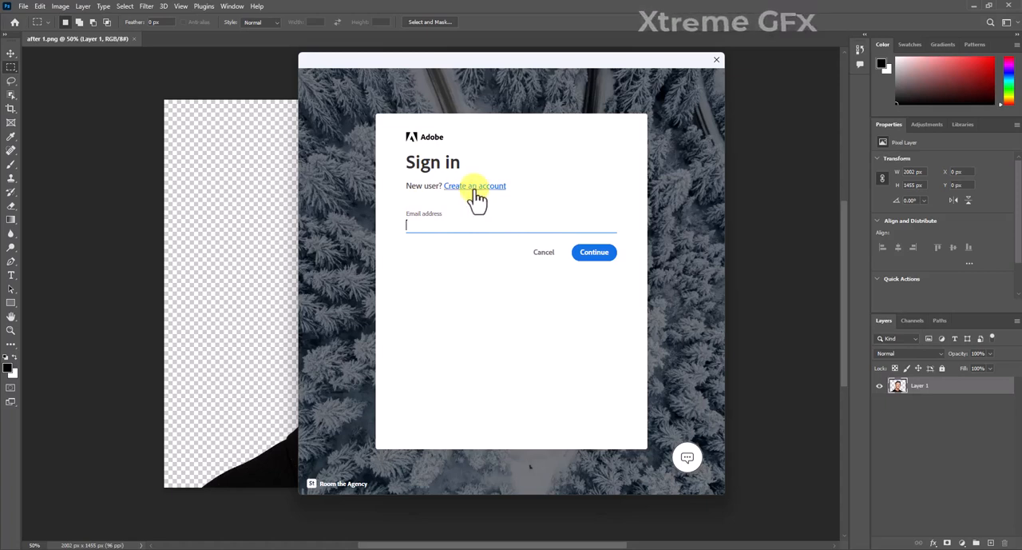
Step: Sign up for a new Adobe account with email, password, birth date and contact consent
left_click(475, 185)
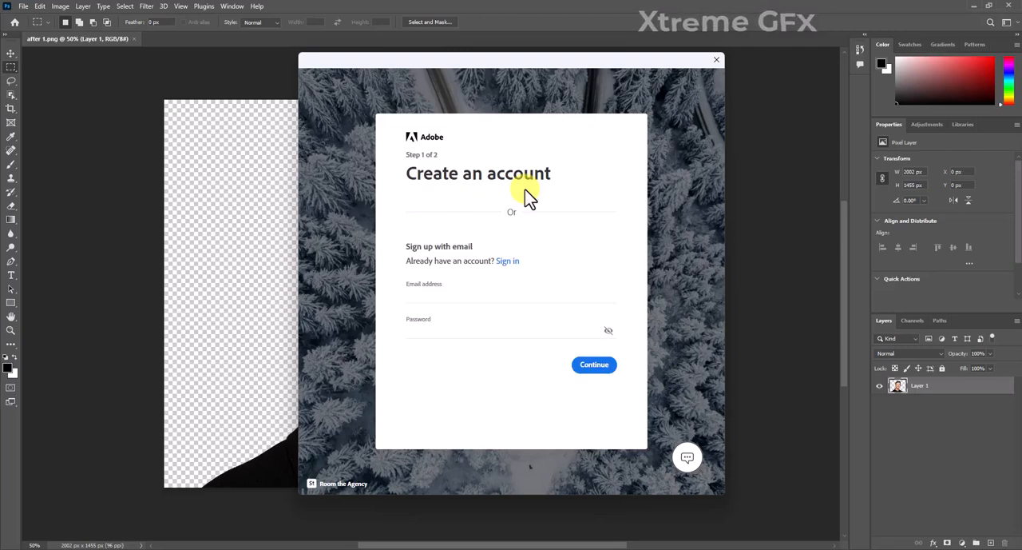
mouse_move(457, 288)
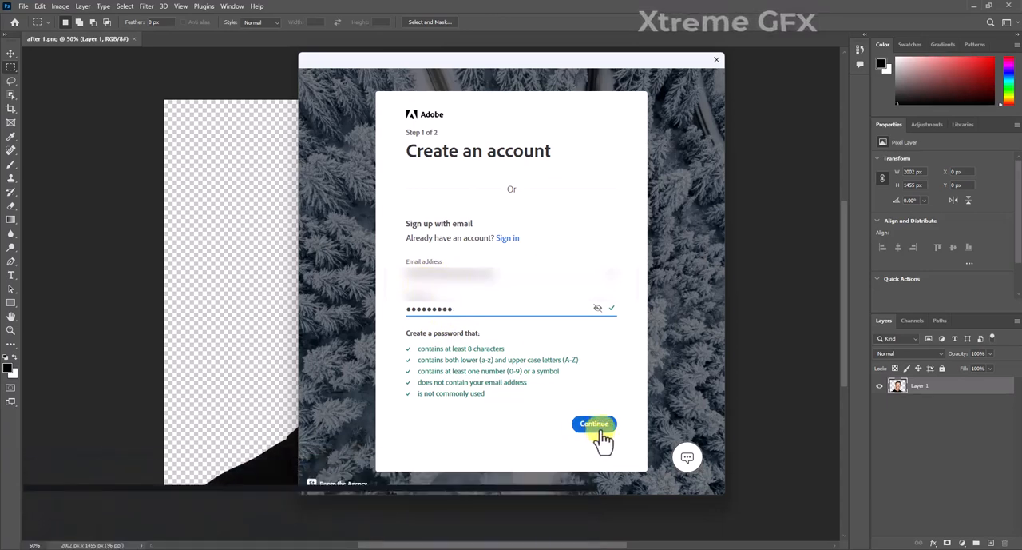
left_click(593, 424)
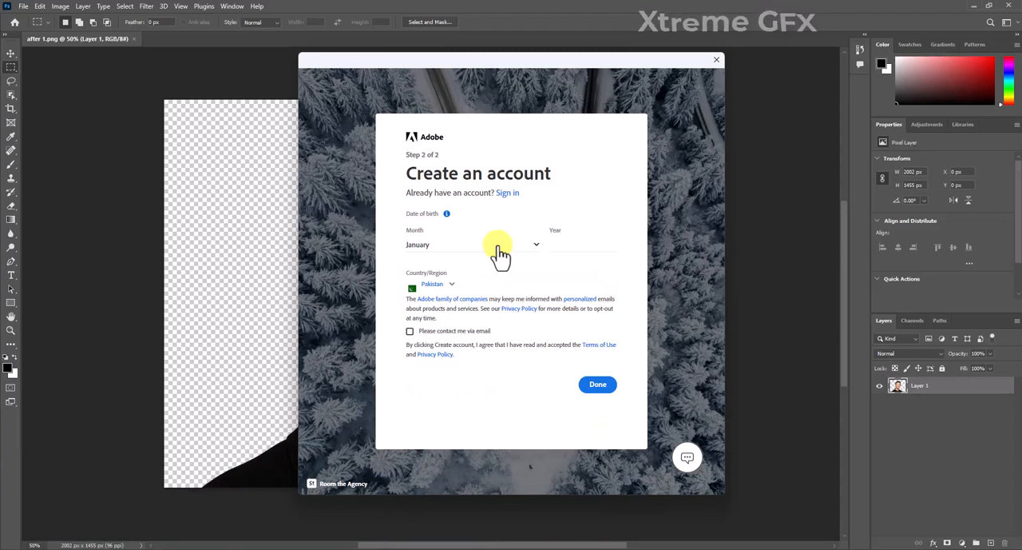
left_click(409, 330)
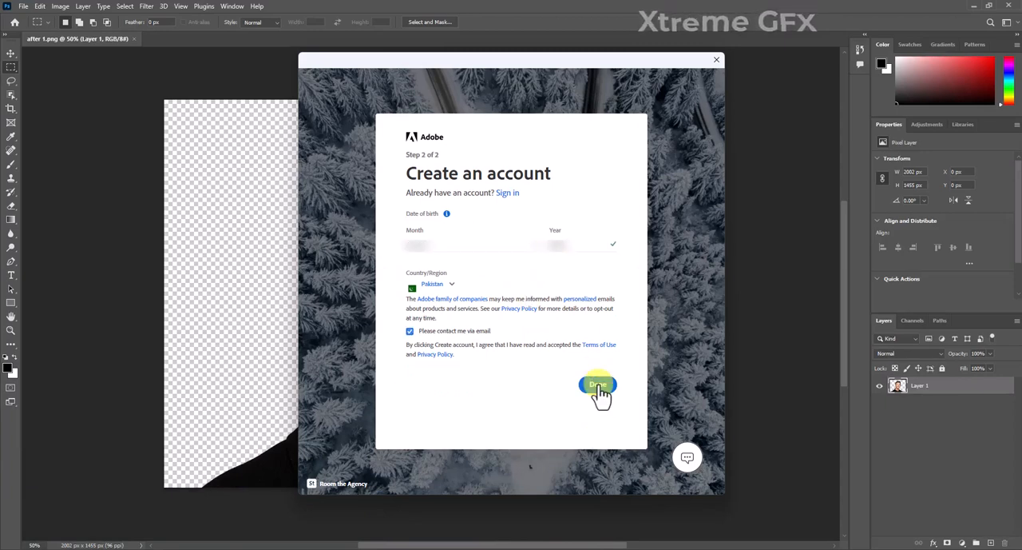
left_click(599, 387)
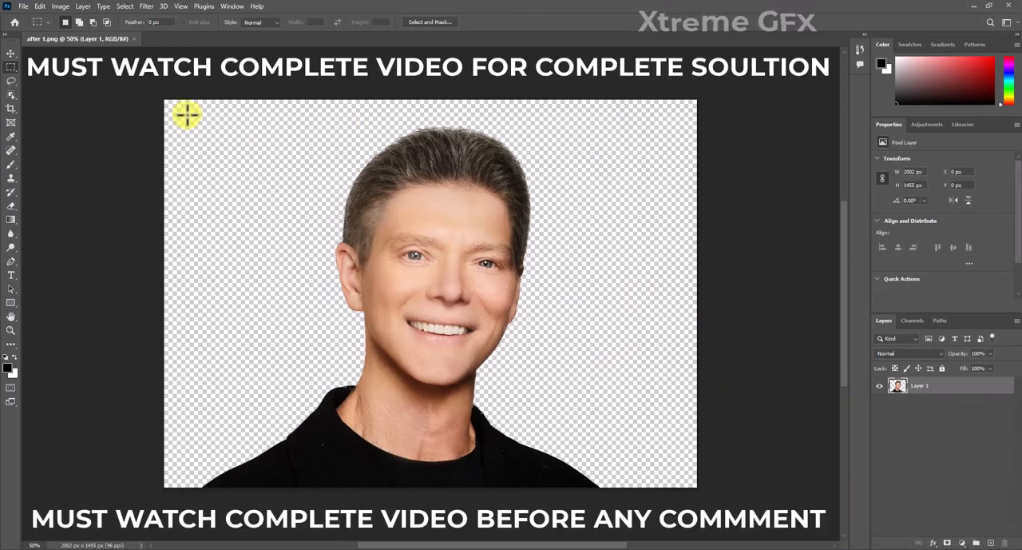
Step: Check Neural Filters, find Skin Smoothing needs an 88.3MB download, and cancel
left_click(146, 6)
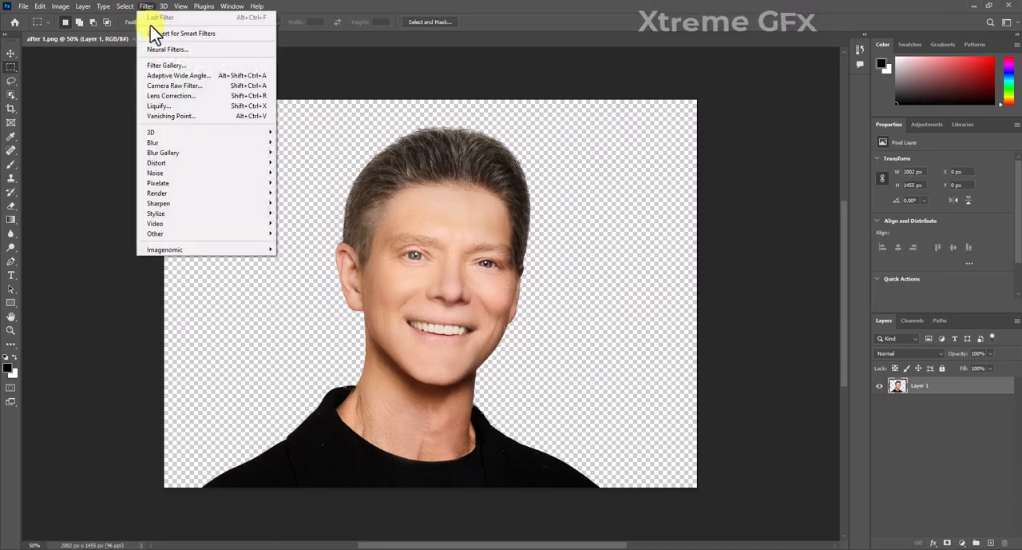
mouse_move(168, 49)
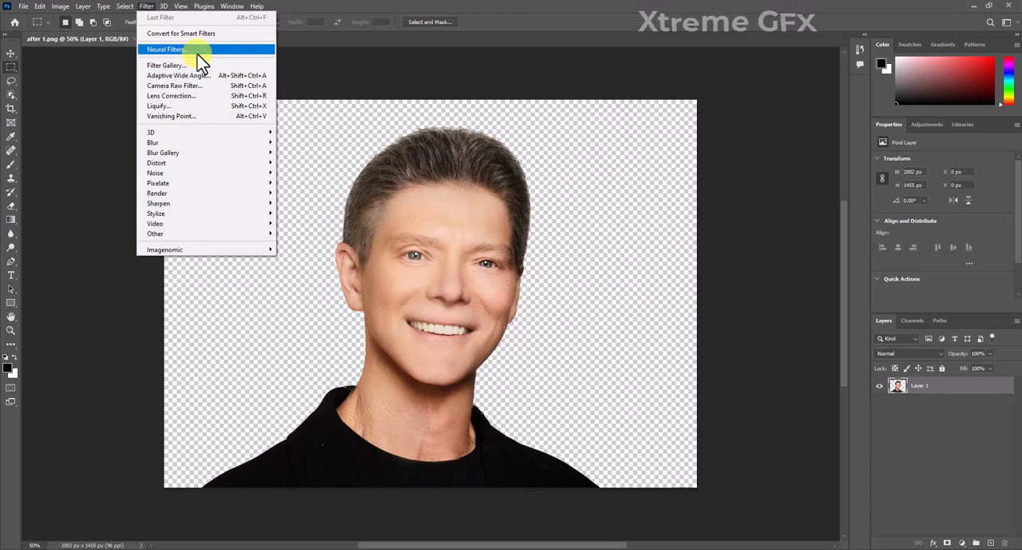
left_click(166, 49)
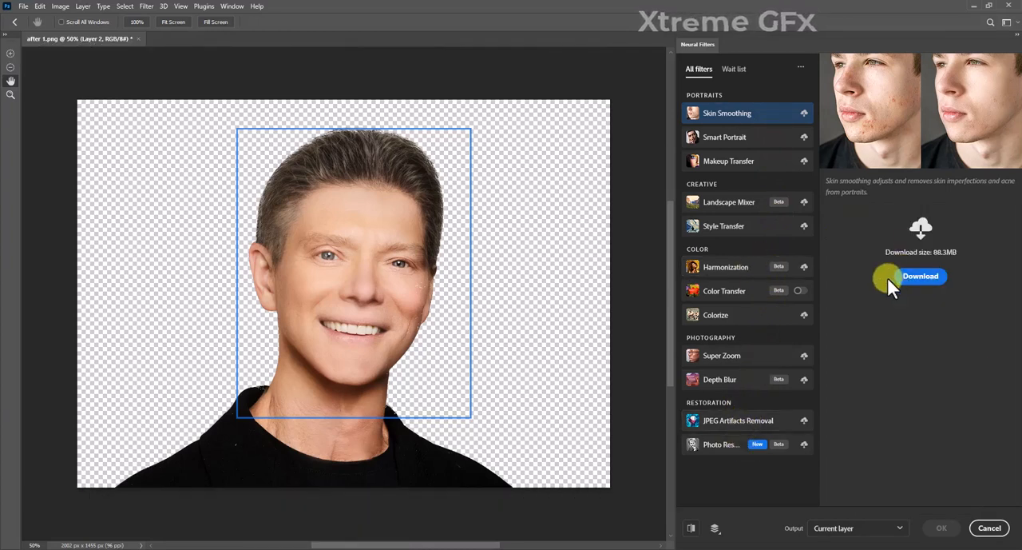
mouse_move(943, 296)
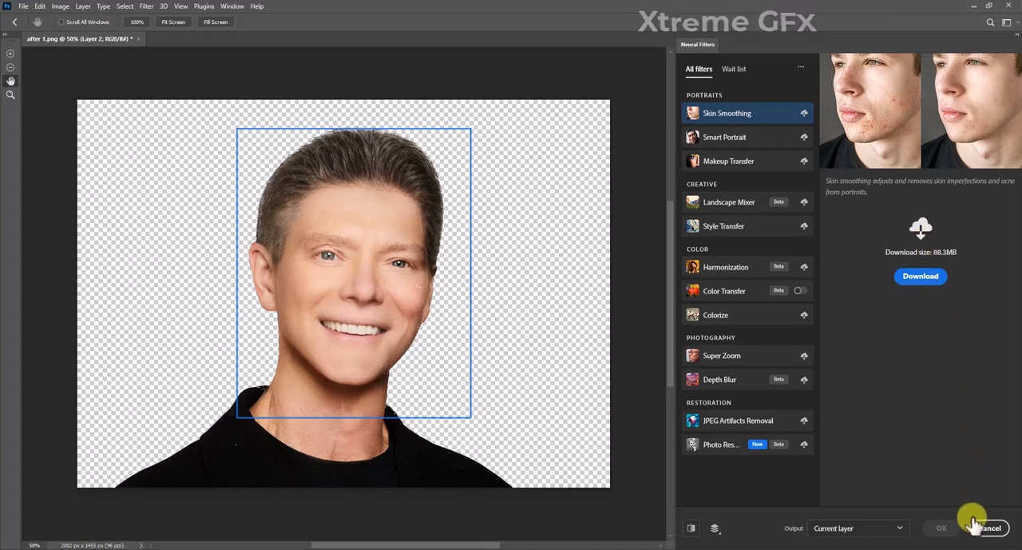
left_click(991, 528)
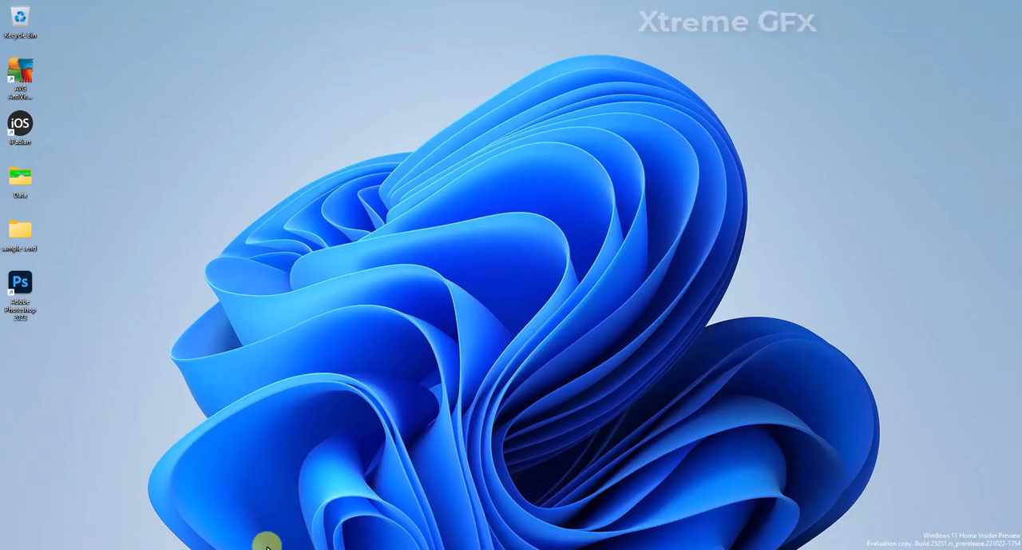
Step: Search 'env' in Start and open System Properties on the Advanced tab
left_click(267, 547)
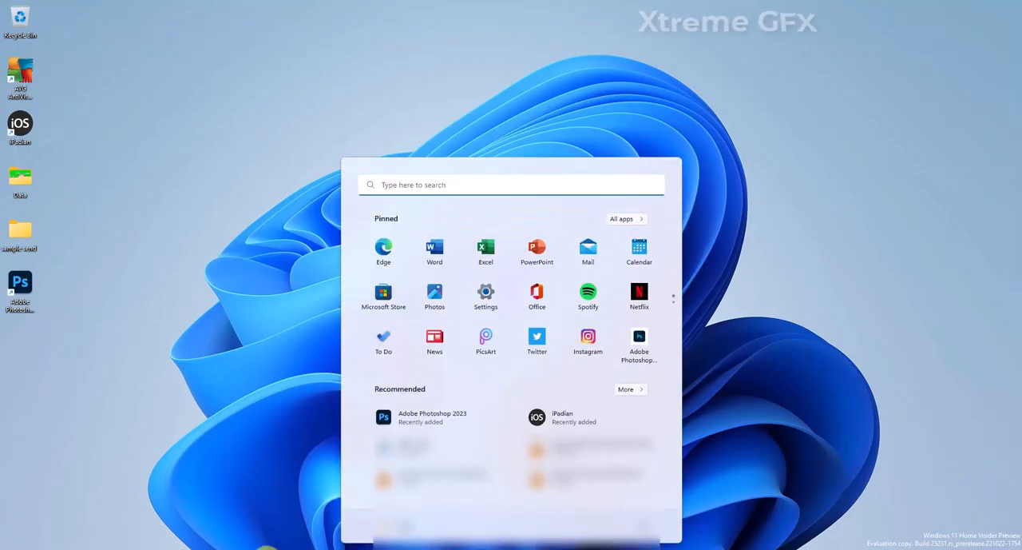
type("env")
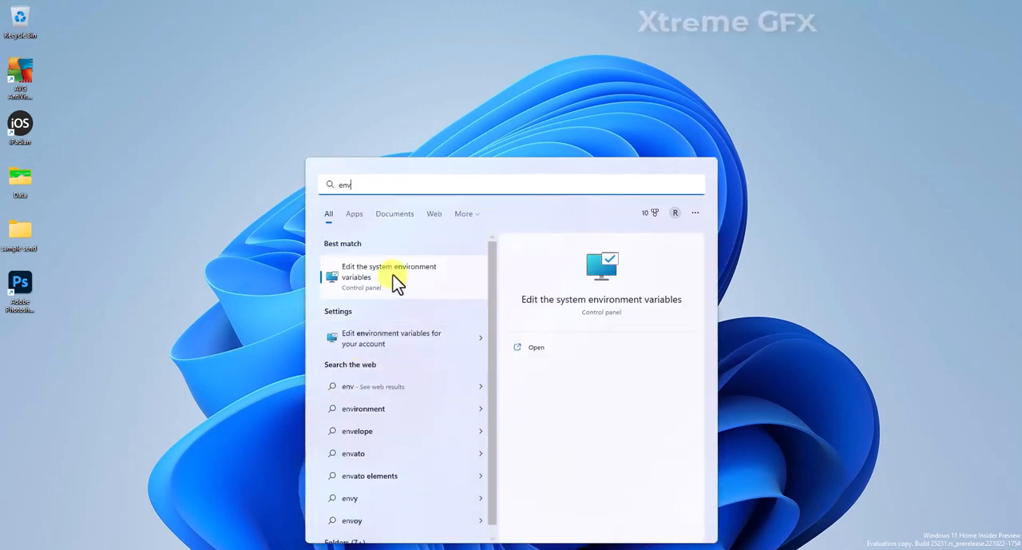
left_click(389, 276)
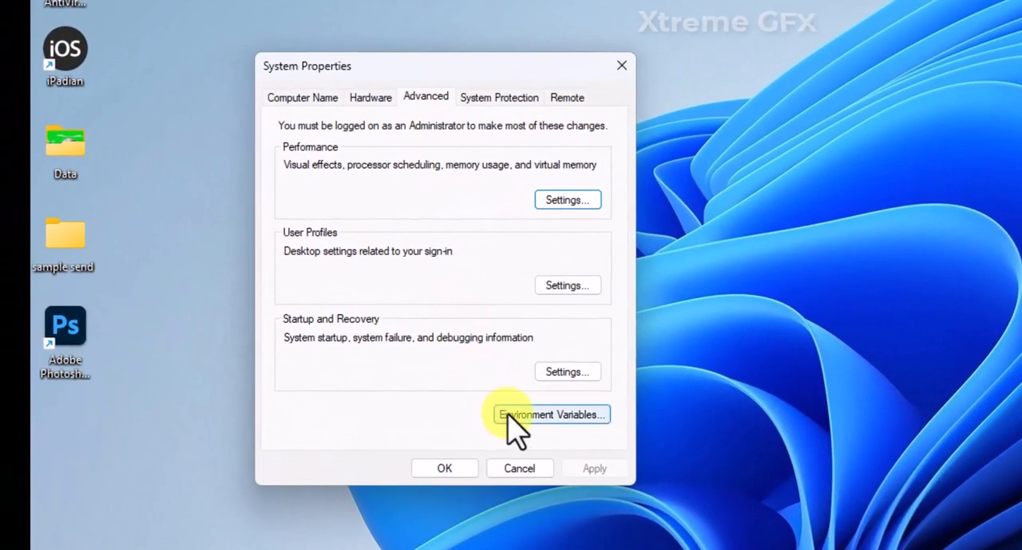
Step: Change the system TEMP environment variable to the C:\TEMP folder
left_click(552, 414)
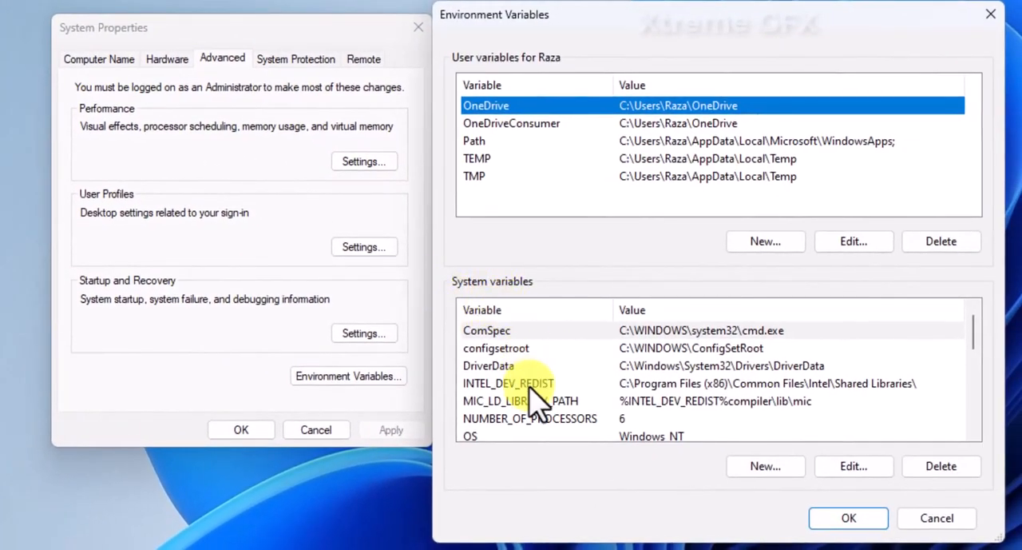
scroll("down", 3)
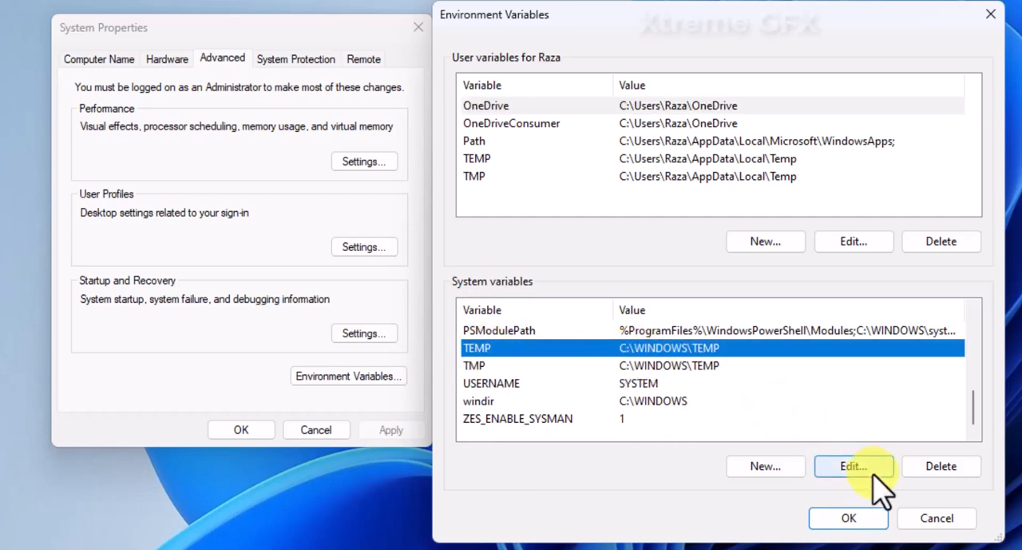
left_click(854, 466)
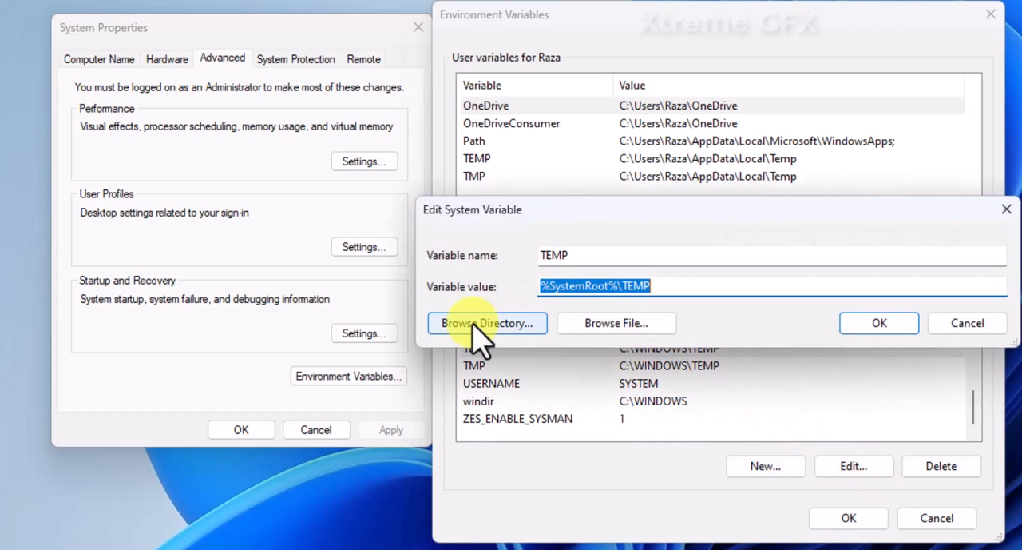
left_click(486, 323)
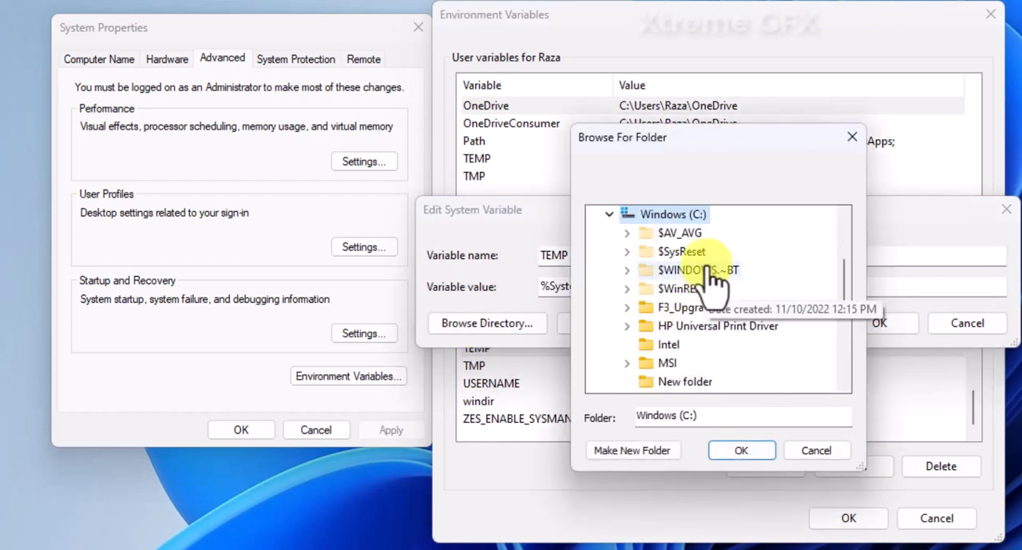
scroll("down", 3)
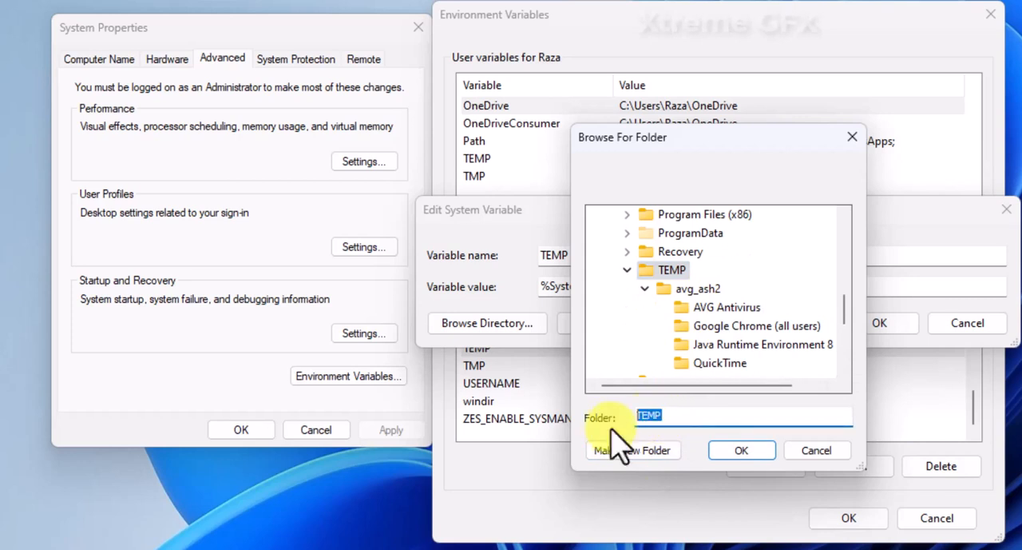
left_click(741, 449)
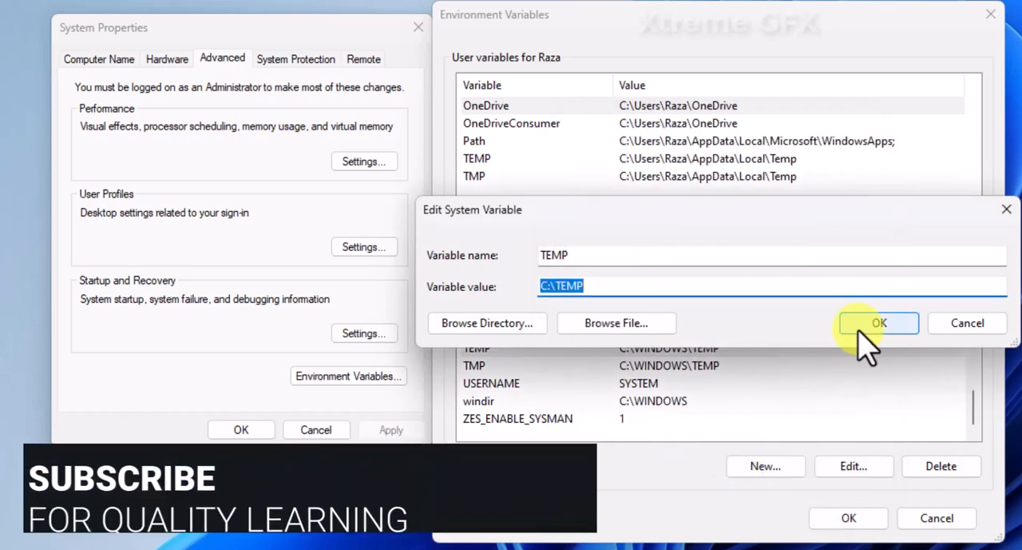
left_click(878, 322)
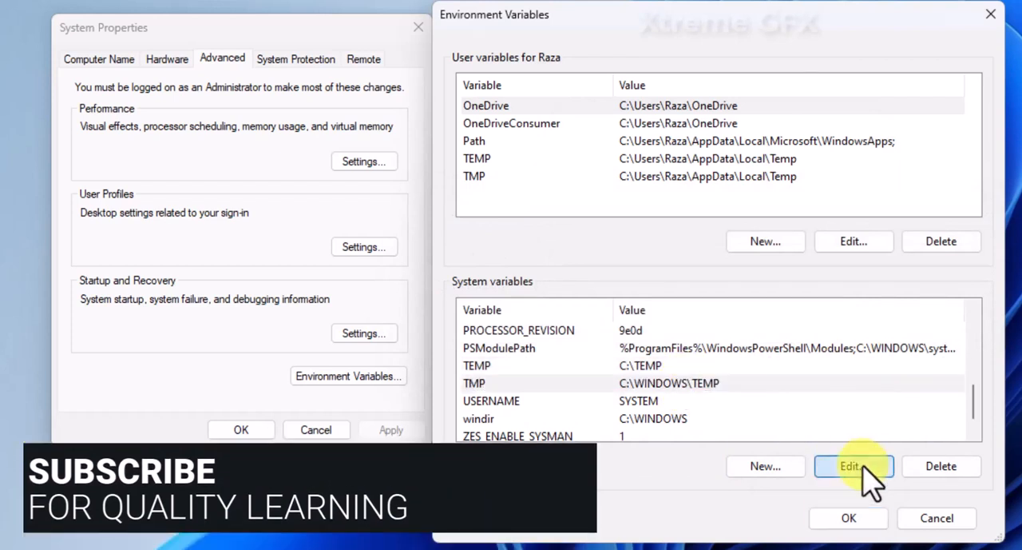
Step: Change the system TMP variable to C:\TEMP and close the dialogs
left_click(854, 465)
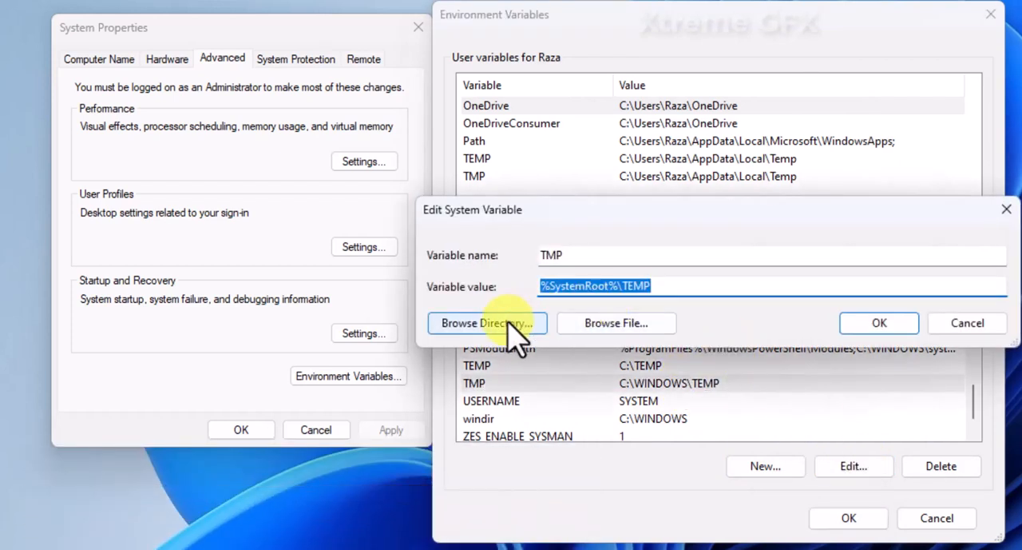
left_click(486, 322)
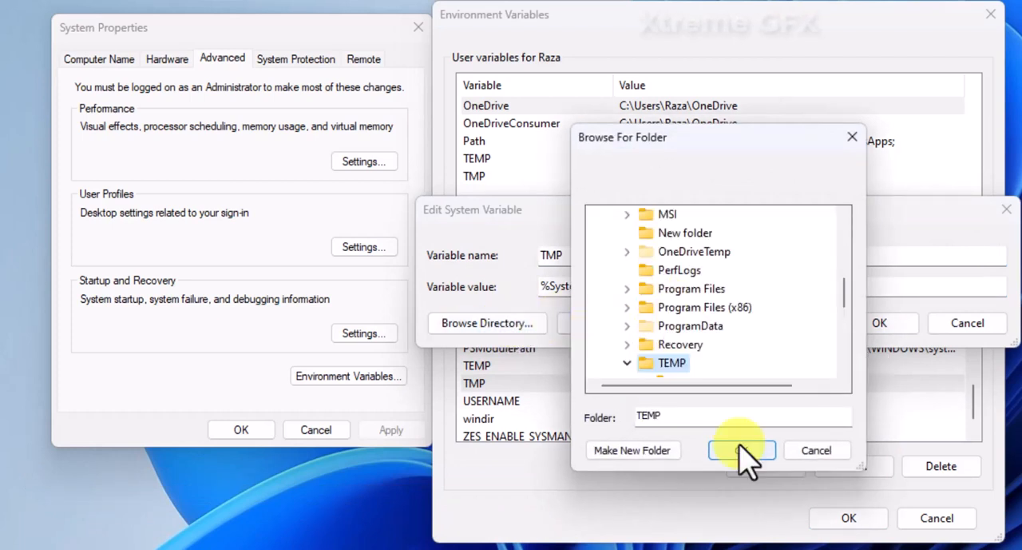
left_click(742, 449)
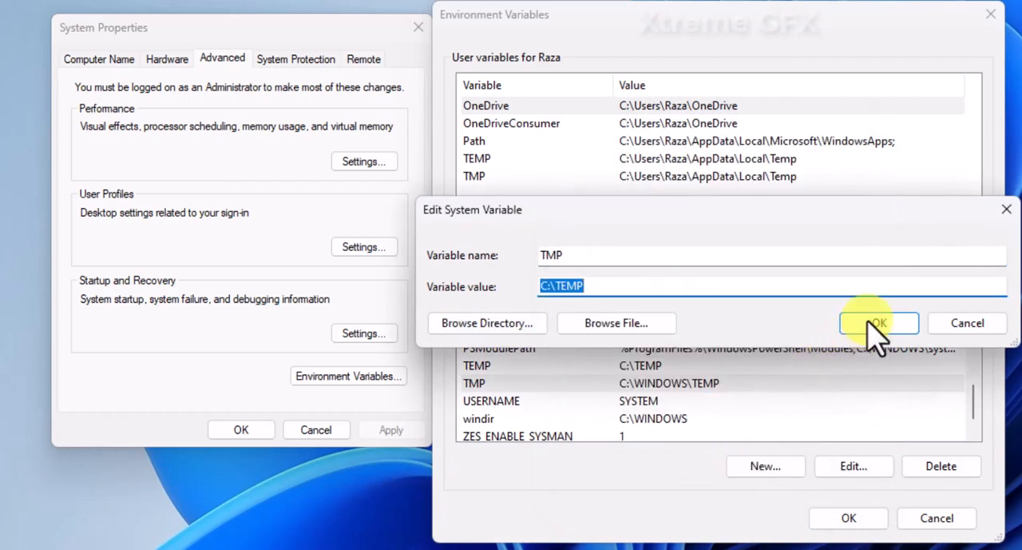
left_click(877, 323)
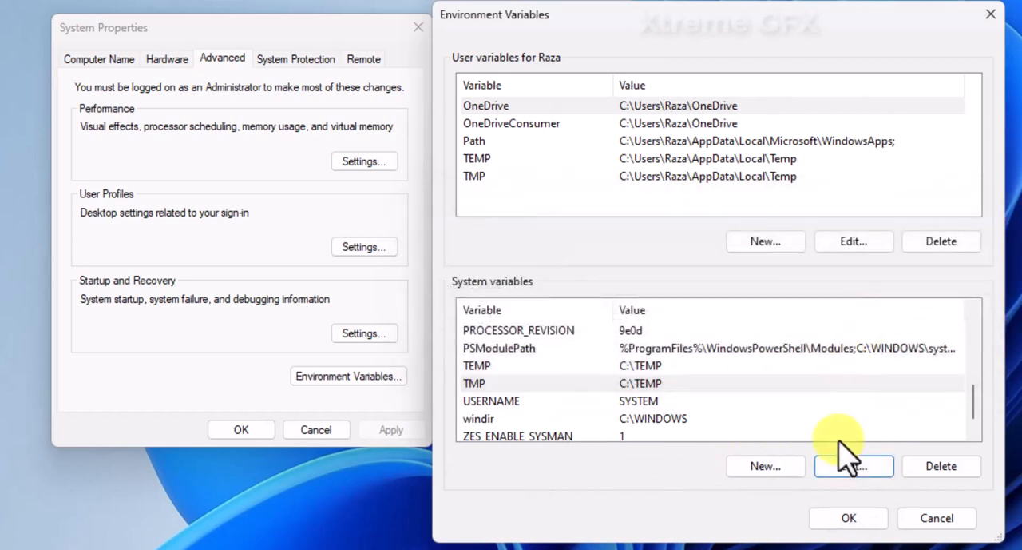
mouse_move(845, 517)
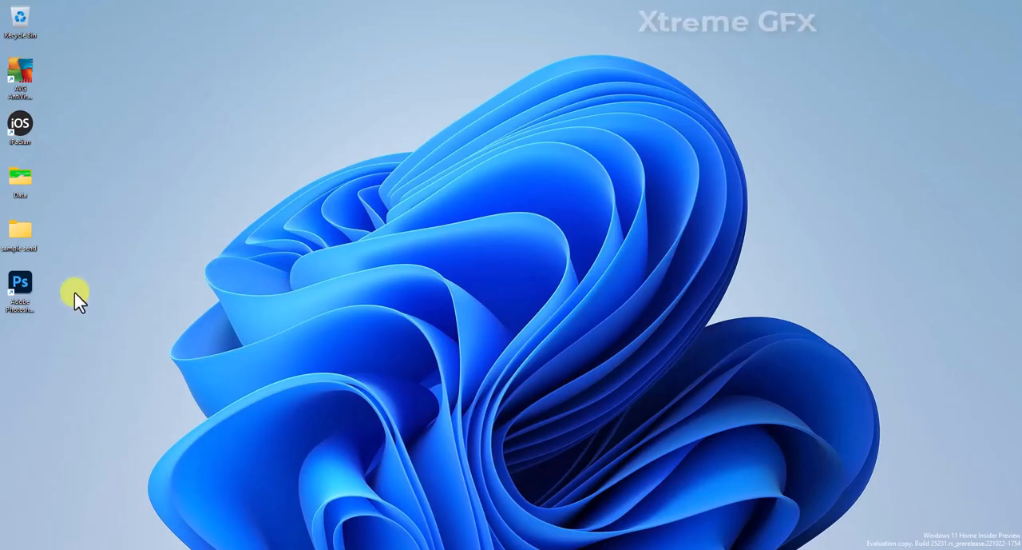
Step: Relaunch Photoshop from its desktop shortcut and open the recent 'after 1.png'
left_click(19, 290)
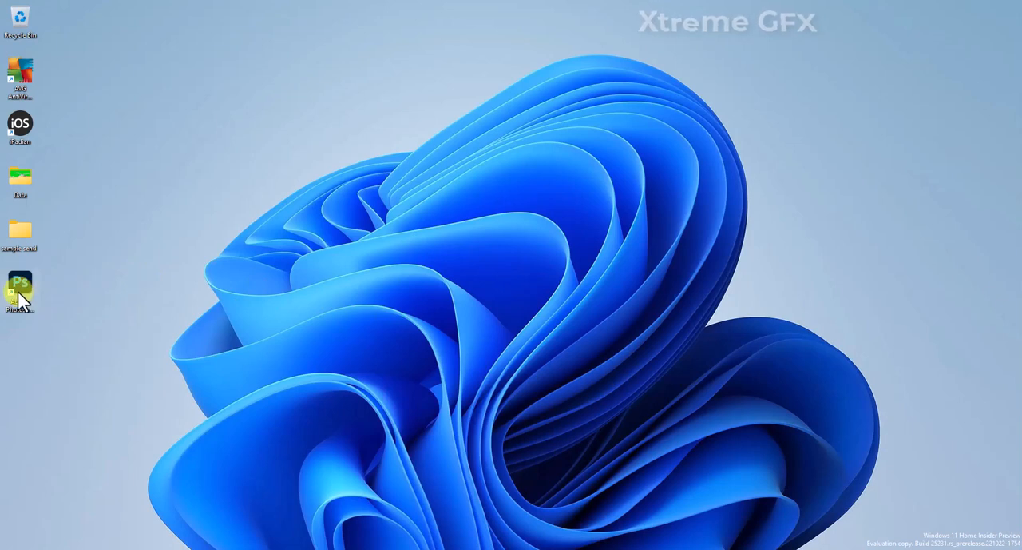
double_click(19, 286)
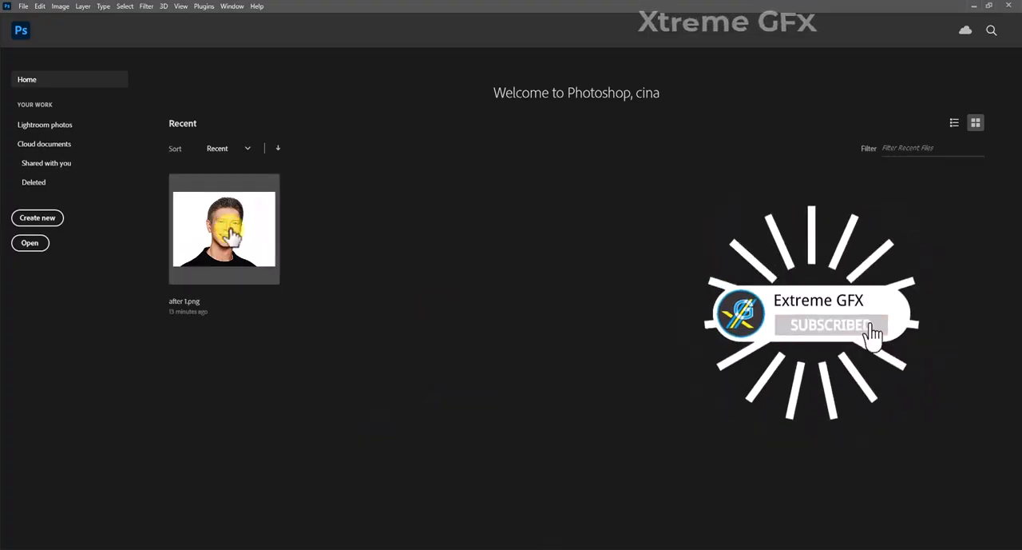
double_click(224, 229)
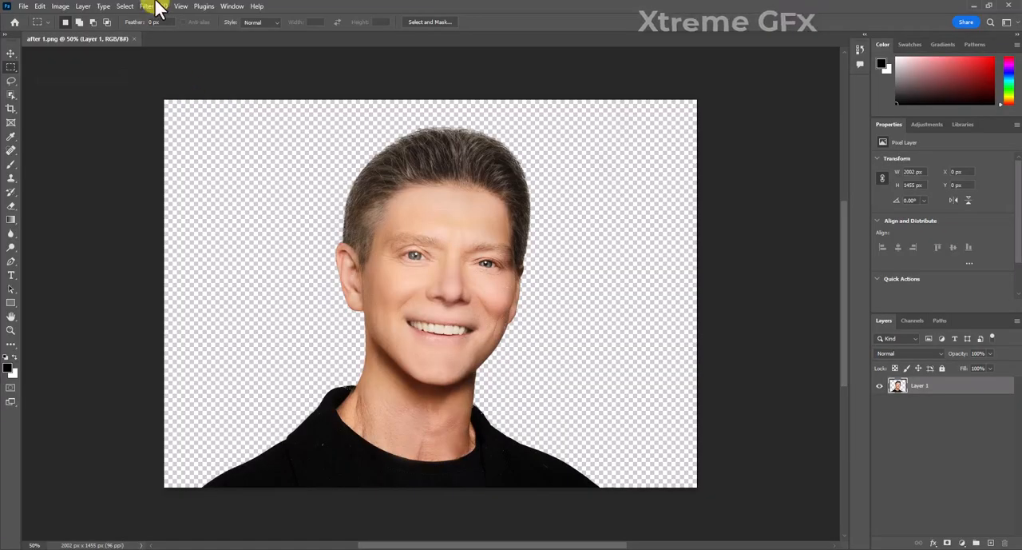
Step: Select Skin Smoothing in Neural Filters and start its 88.3MB download
left_click(146, 6)
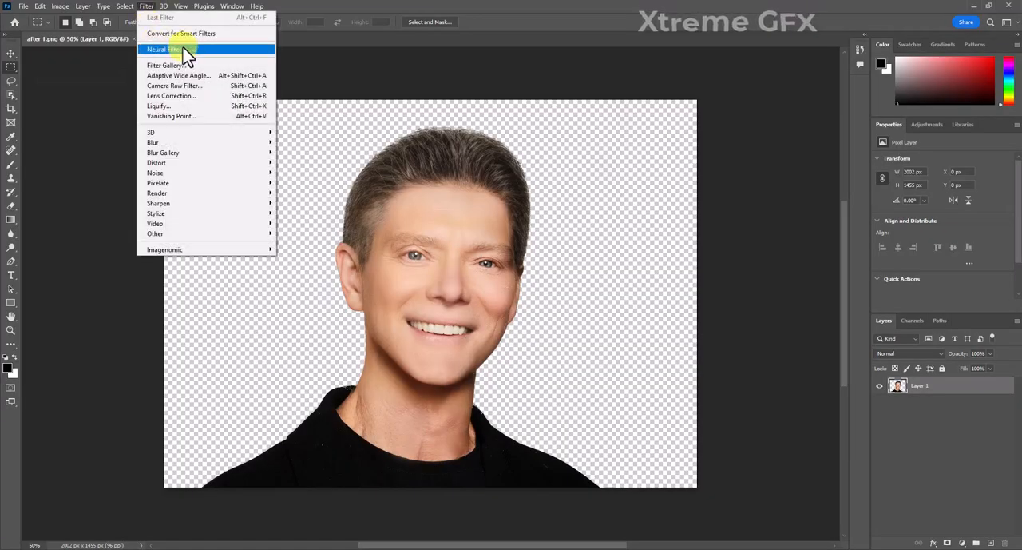
left_click(167, 49)
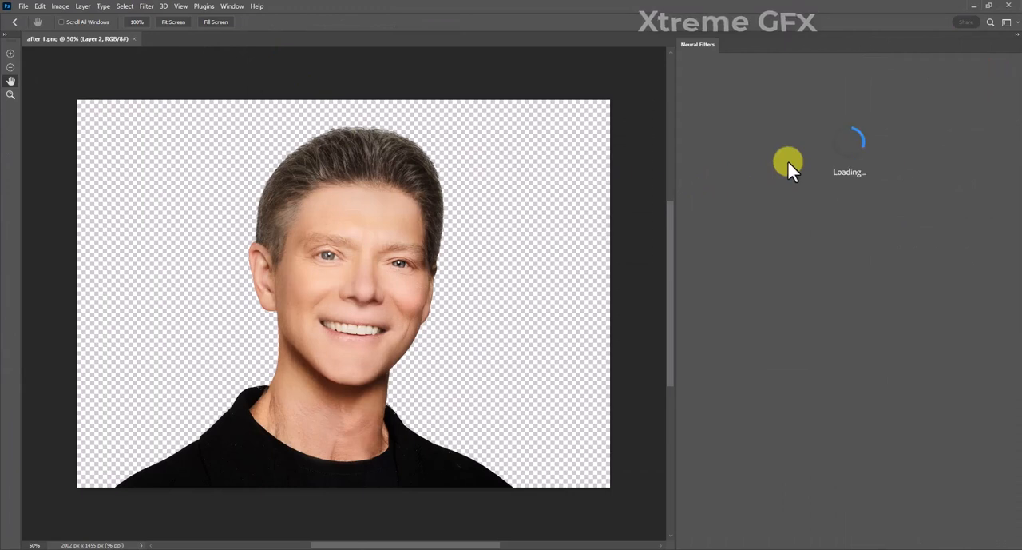
left_click(727, 112)
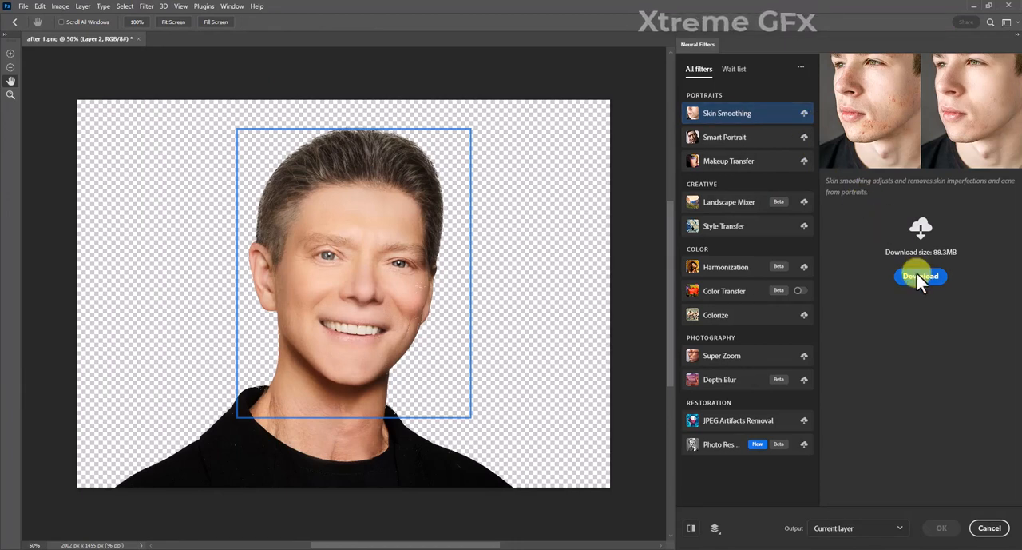
left_click(920, 275)
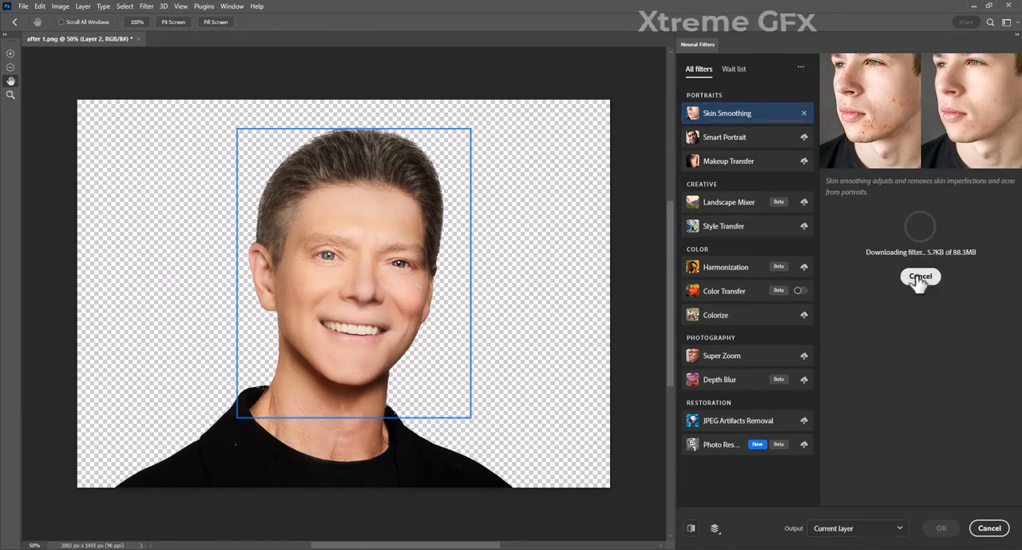